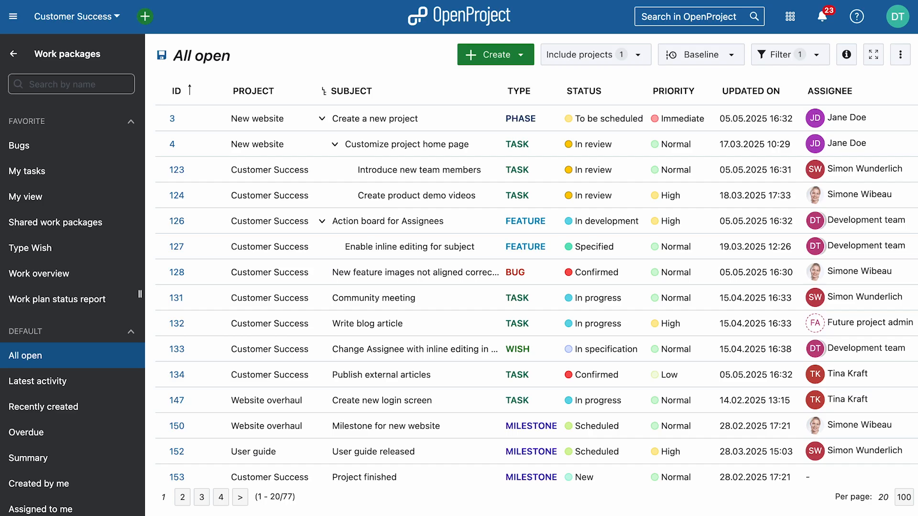
- Compare the All open list against a 'last week' baseline
{"action": "left_click", "coordinate": [696, 55]}
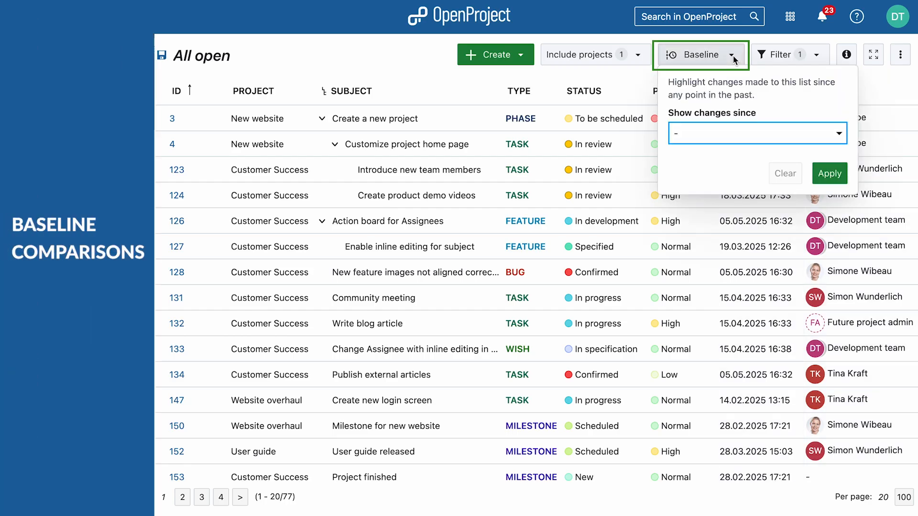
{"action": "left_click", "coordinate": [757, 133]}
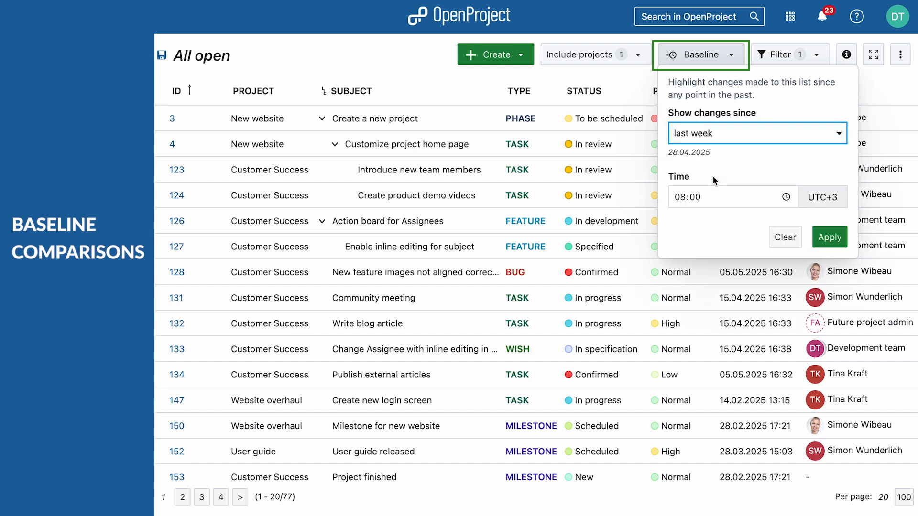
{"action": "left_click", "coordinate": [829, 237]}
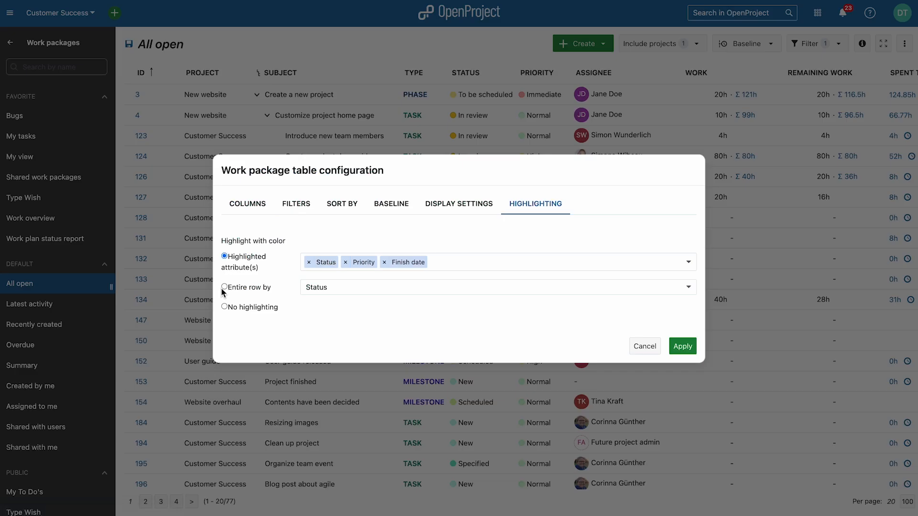
- Highlight entire rows of the table by Status
{"action": "left_click", "coordinate": [225, 286]}
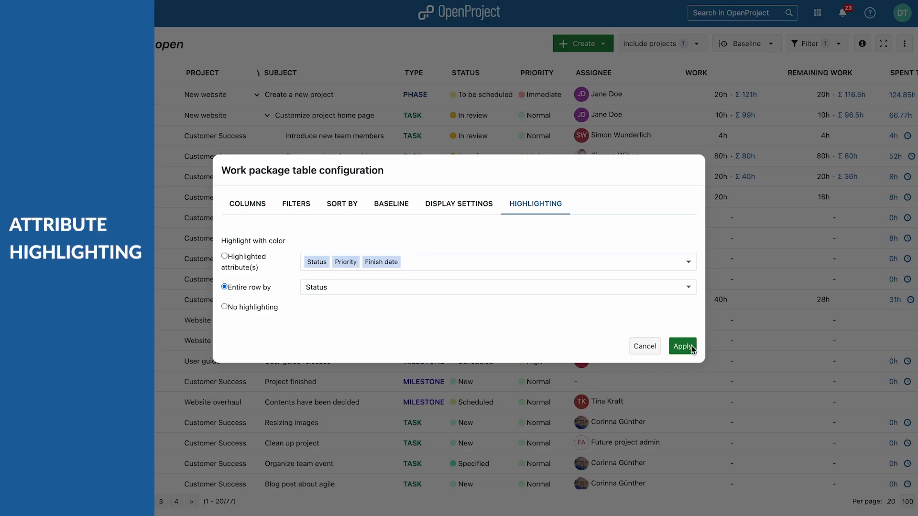
{"action": "left_click", "coordinate": [682, 346]}
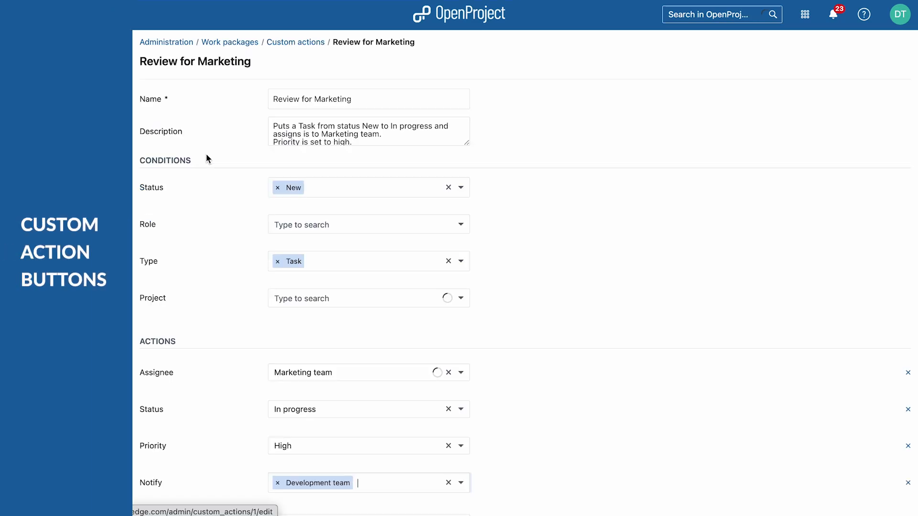
{"action": "mouse_move", "coordinate": [207, 314]}
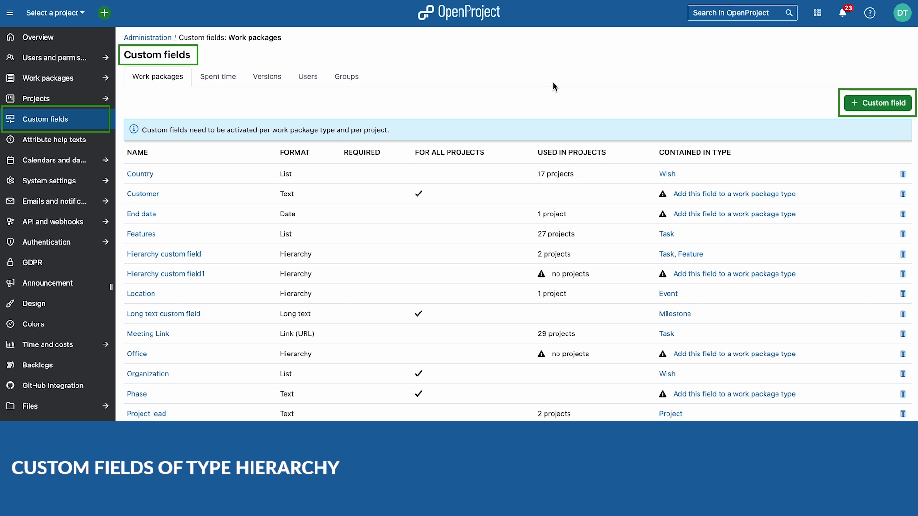
{"action": "mouse_move", "coordinate": [886, 110]}
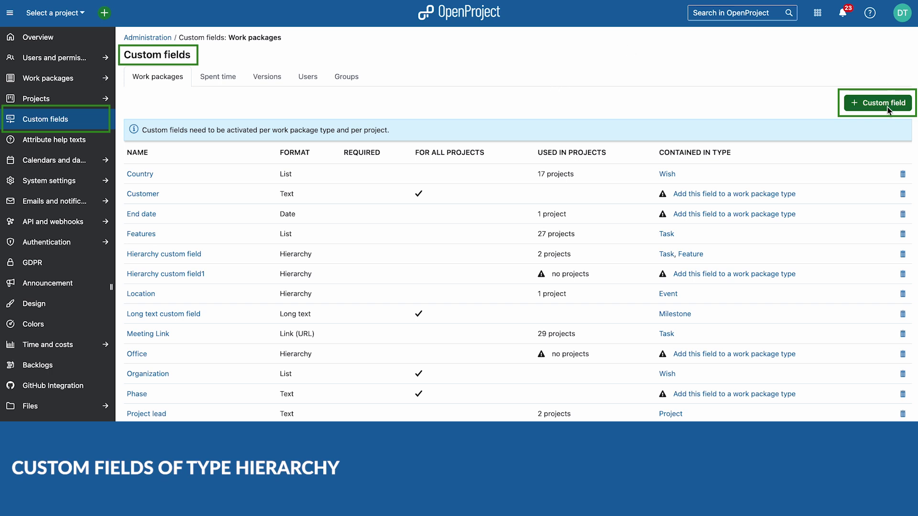
- Start a new custom field on the Work packages tab of Custom fields
{"action": "left_click", "coordinate": [876, 103]}
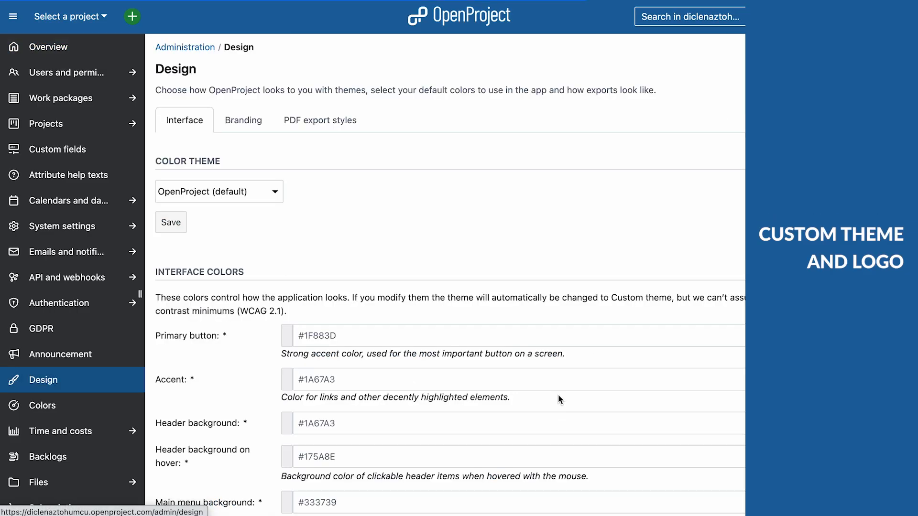
- Keep the default OpenProject colour theme and review the header background hover colour on the Design page
{"action": "left_click", "coordinate": [218, 191]}
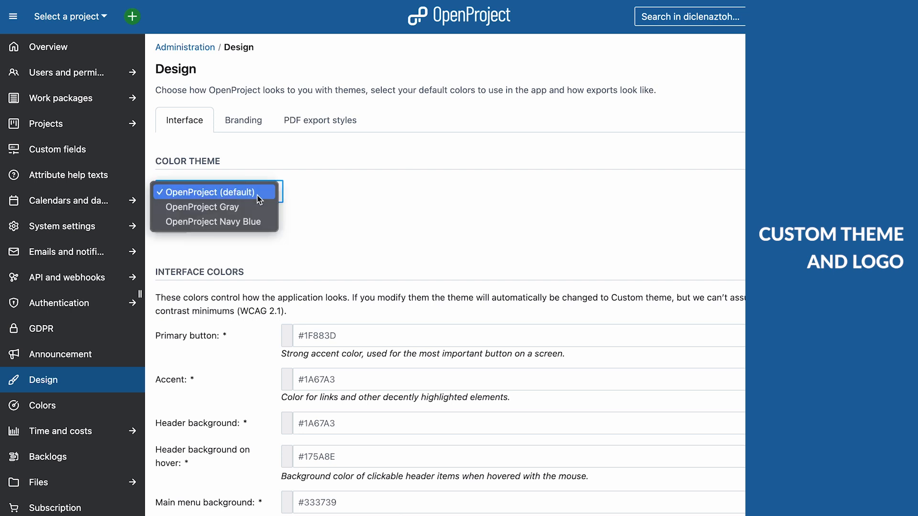
{"action": "left_click", "coordinate": [206, 192]}
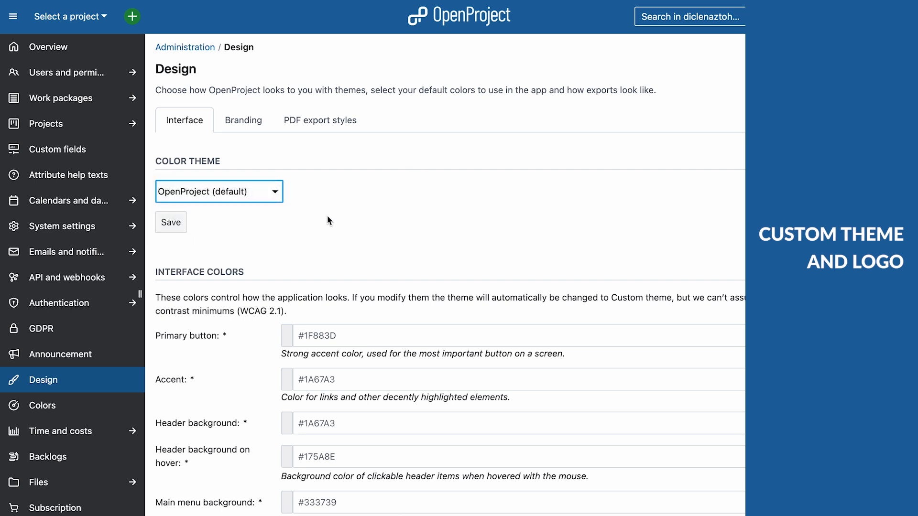
{"action": "scroll", "scroll_direction": "down", "scroll_amount": 3}
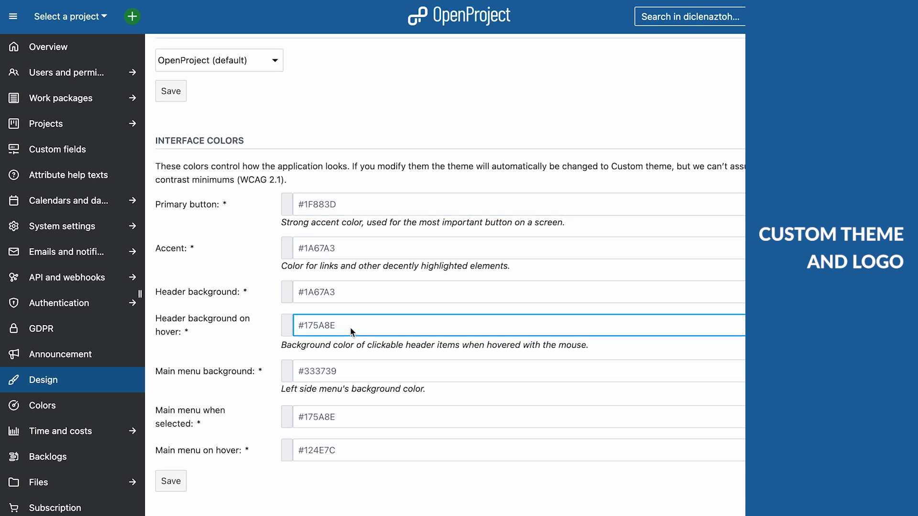
{"action": "left_click", "coordinate": [261, 96]}
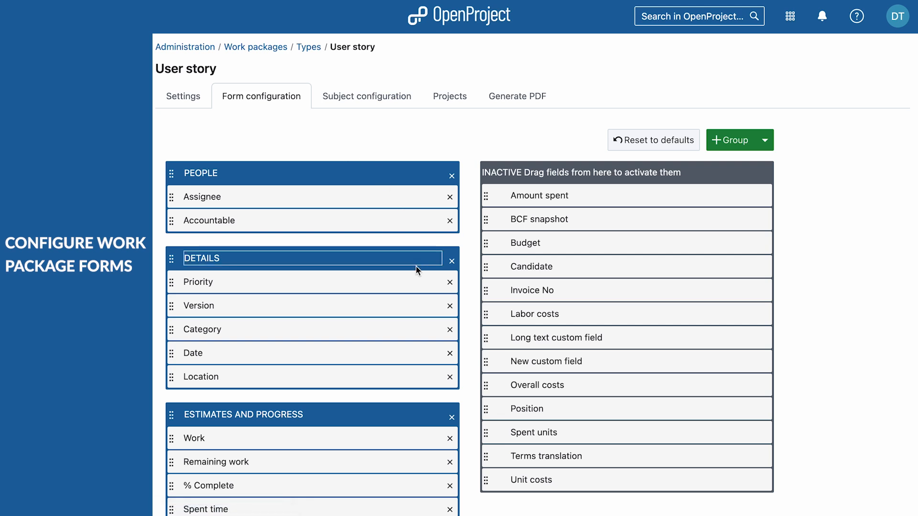
{"action": "scroll", "scroll_direction": "down", "scroll_amount": 3}
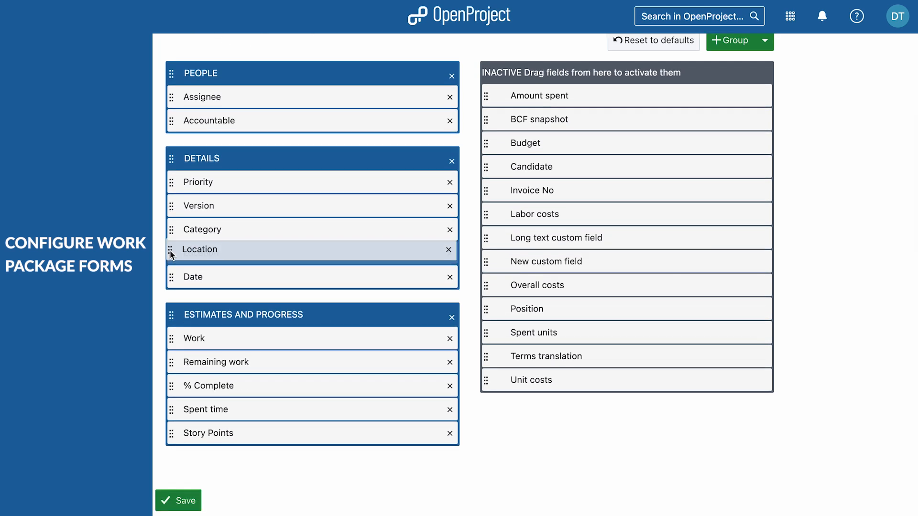
{"action": "scroll", "scroll_direction": "up", "scroll_amount": 3}
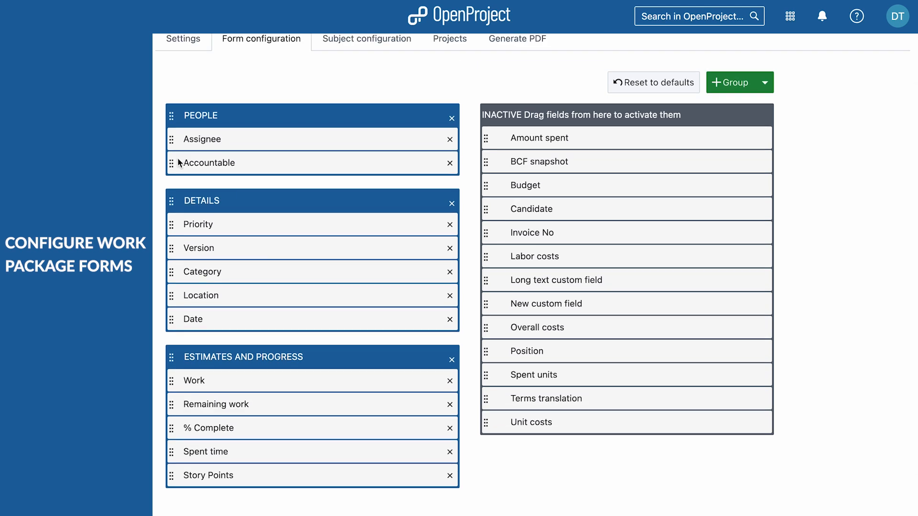
{"action": "mouse_move", "coordinate": [770, 333]}
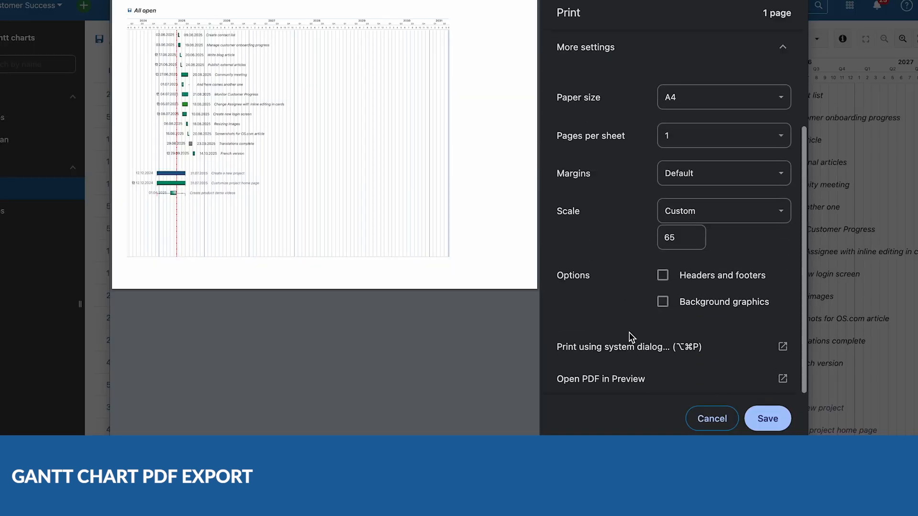
- Tick the 'Work package read-only' option for the Developed status
{"action": "left_click", "coordinate": [662, 302]}
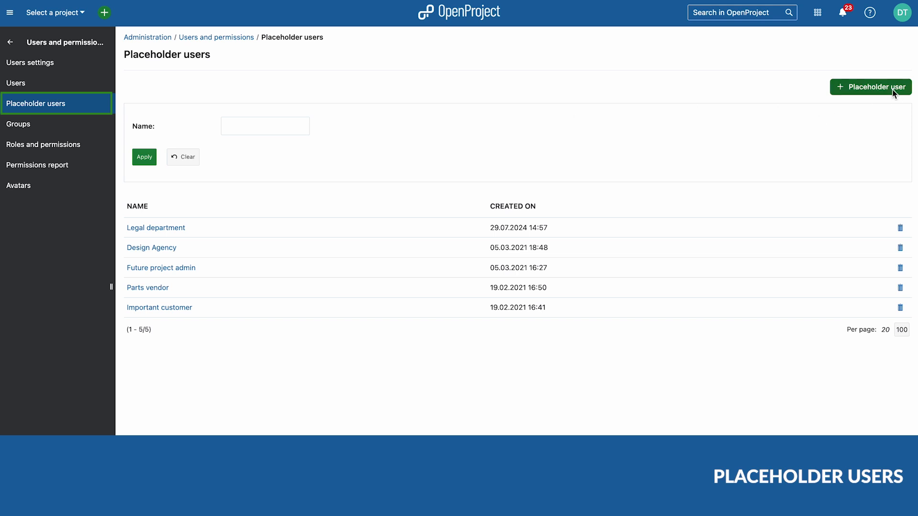
{"action": "left_click", "coordinate": [871, 86]}
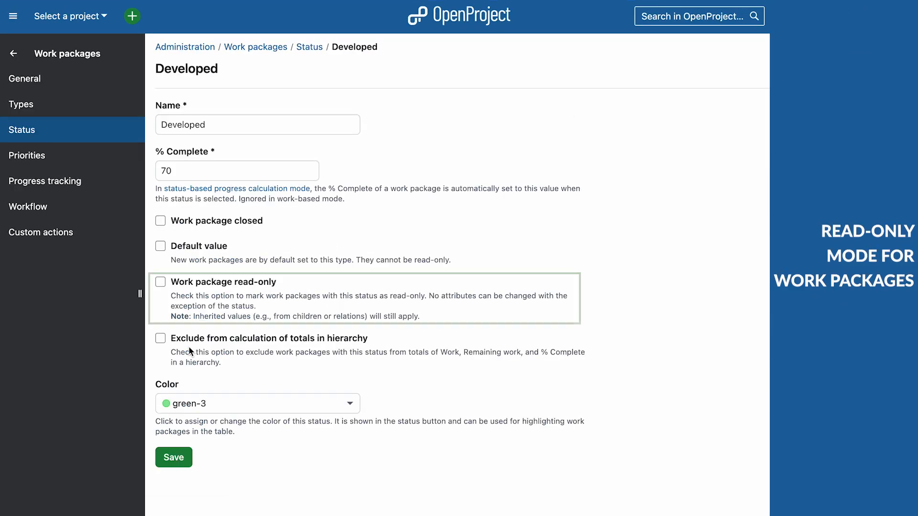
{"action": "left_click", "coordinate": [160, 281]}
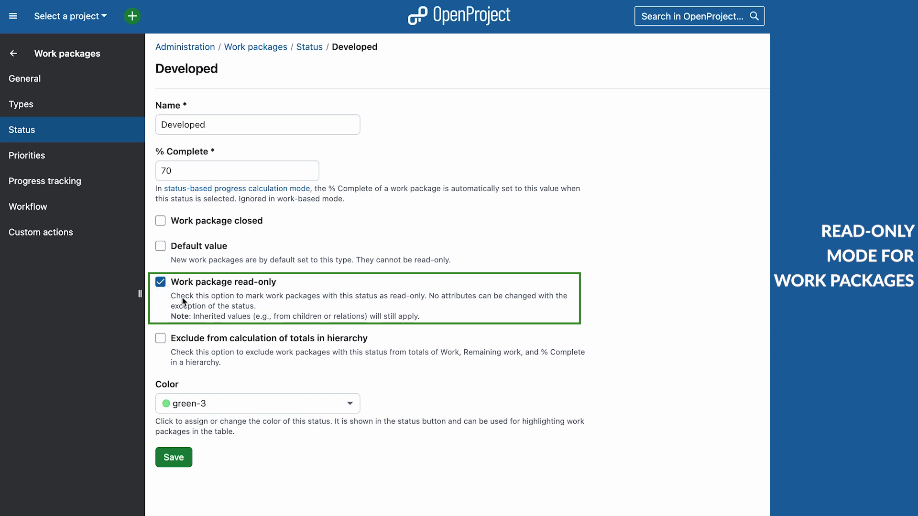
{"action": "mouse_move", "coordinate": [173, 457]}
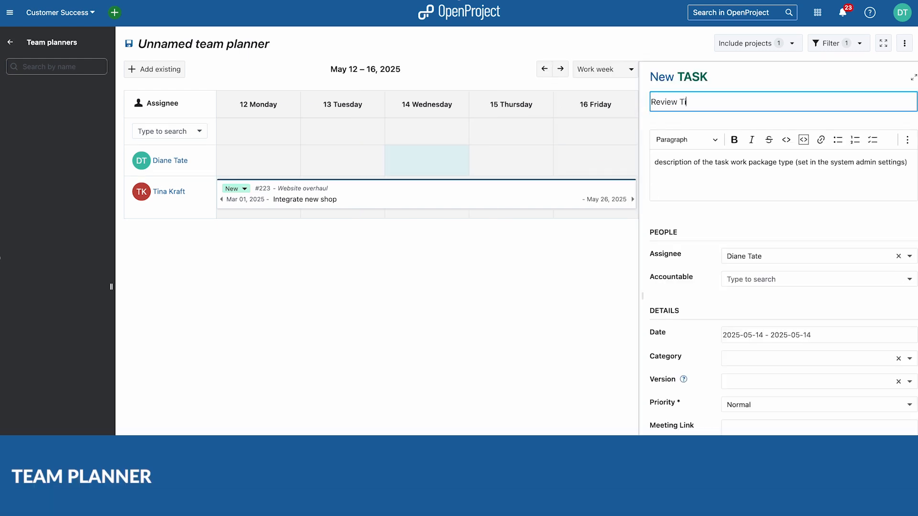
- Finish the task subject "Review Tina's draft", save it, and add the Children column to the All open table
{"action": "type", "text": "na's draft"}
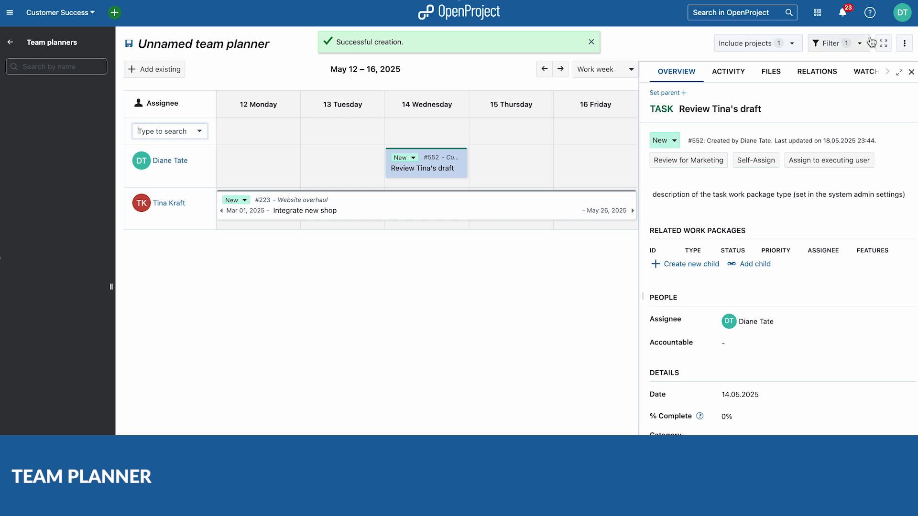
{"action": "left_click", "coordinate": [911, 71]}
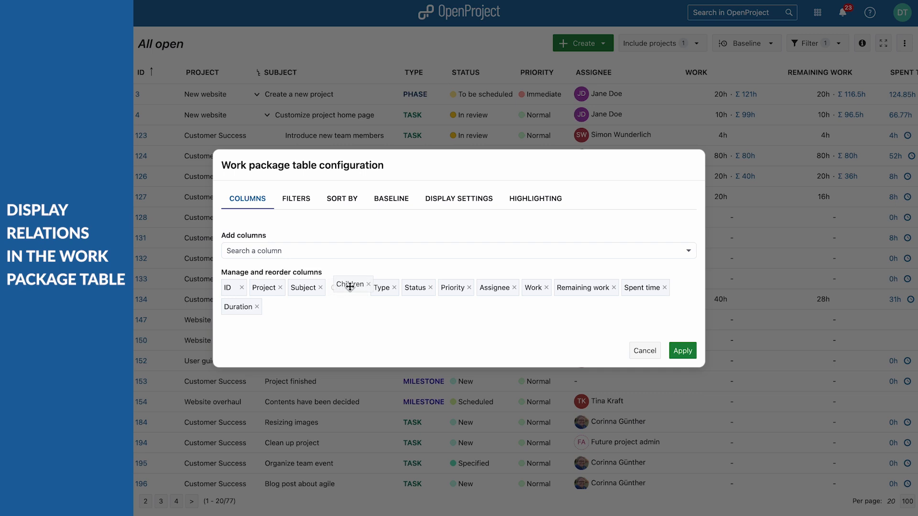
{"action": "left_click", "coordinate": [682, 350]}
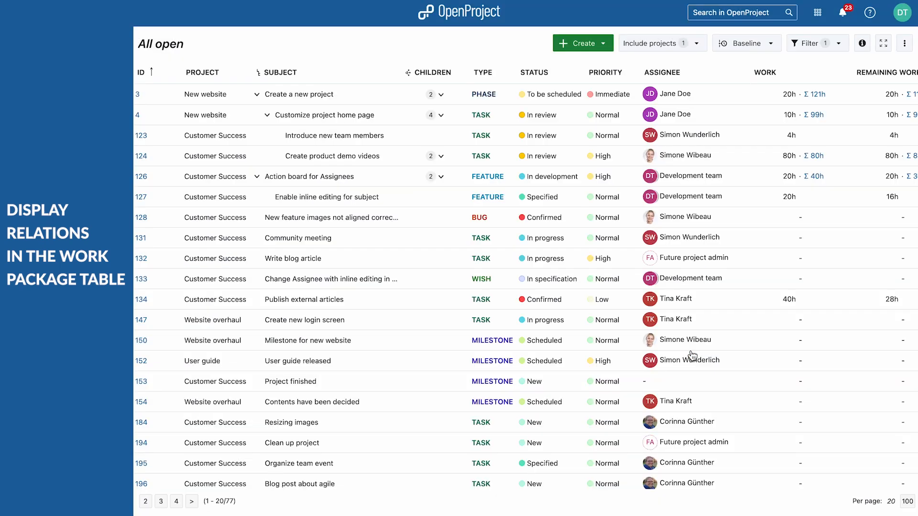
{"action": "mouse_move", "coordinate": [443, 31]}
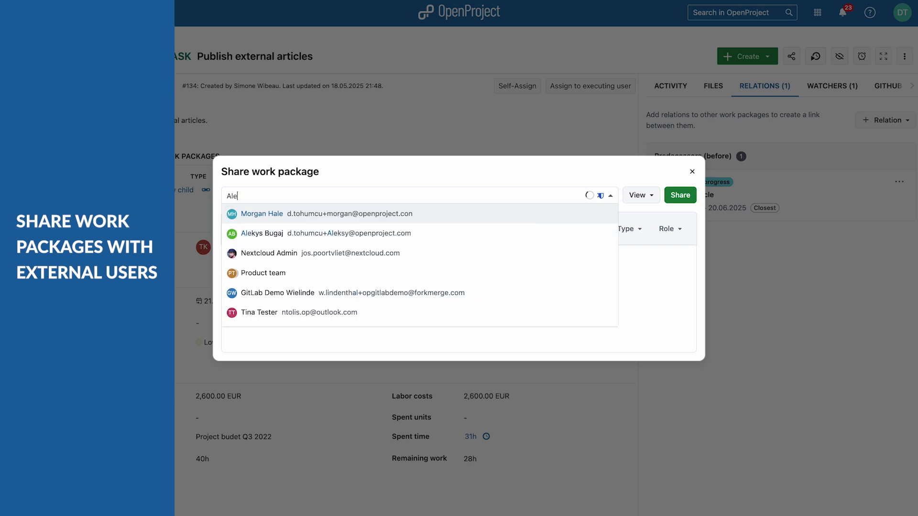
- Share Publish external articles with the selected user at View and comment permission
{"action": "left_click", "coordinate": [262, 233]}
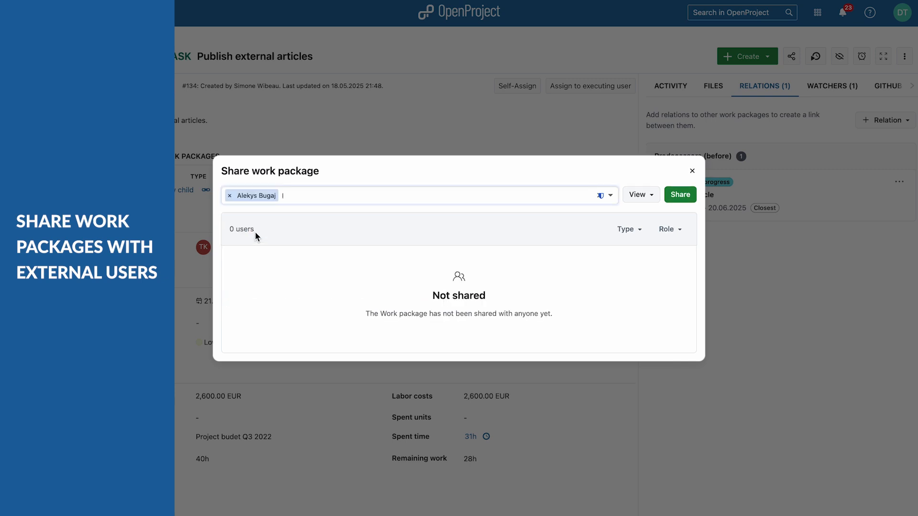
{"action": "left_click", "coordinate": [639, 195]}
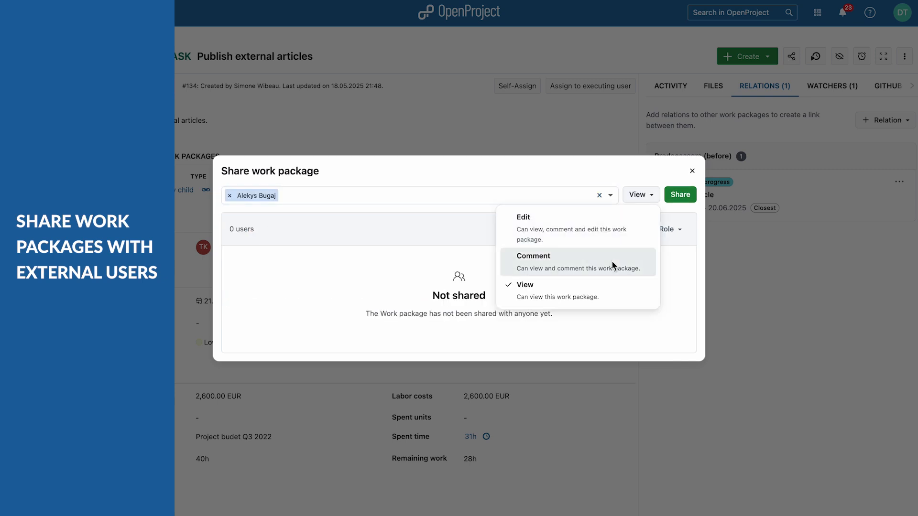
{"action": "left_click", "coordinate": [533, 256]}
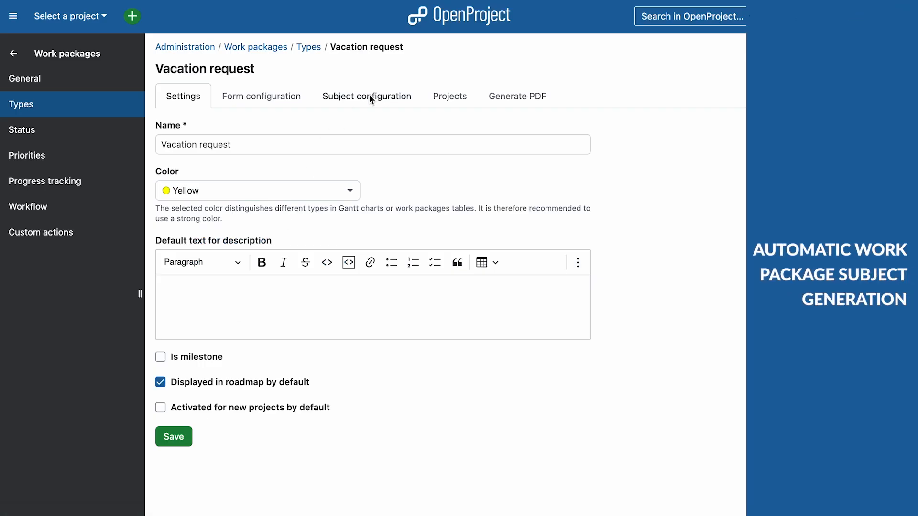
{"action": "left_click", "coordinate": [367, 96]}
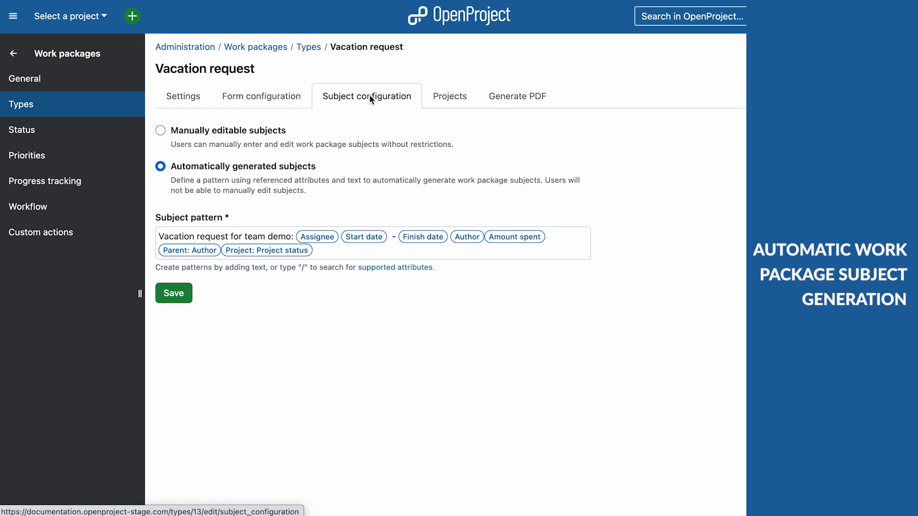
{"action": "mouse_move", "coordinate": [442, 304]}
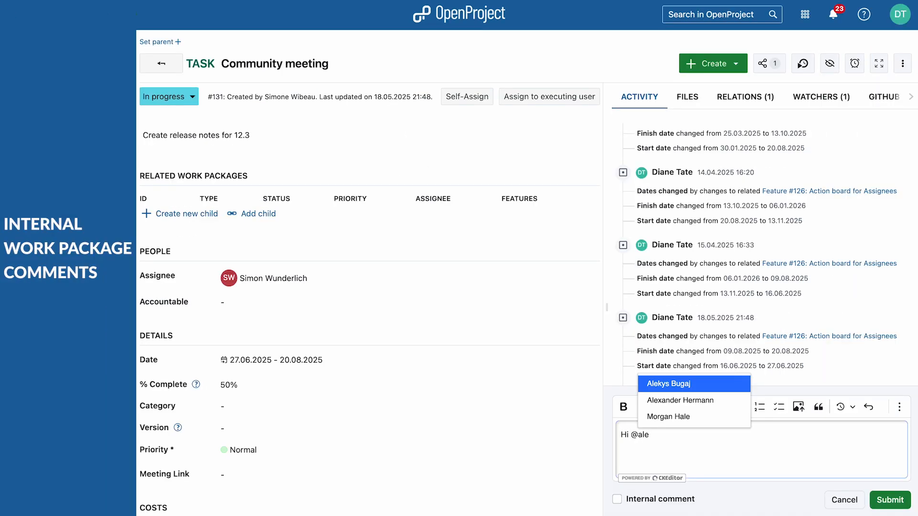
{"action": "left_click", "coordinate": [667, 384]}
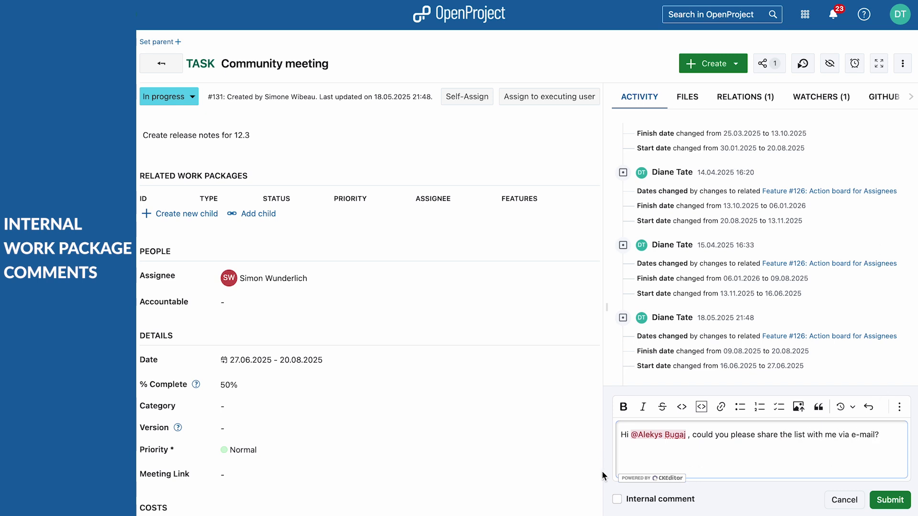
{"action": "left_click", "coordinate": [889, 501]}
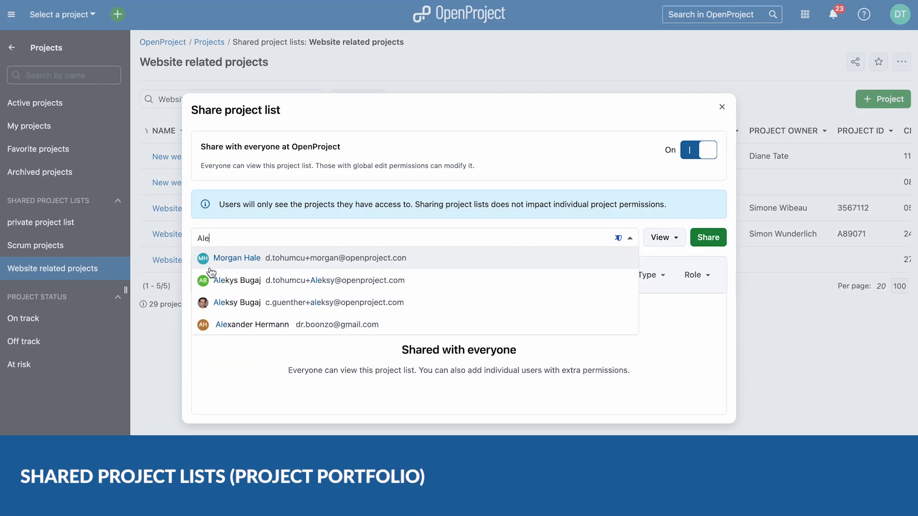
- Add the suggested user to the Website related projects list share and set their permission
{"action": "left_click", "coordinate": [237, 281]}
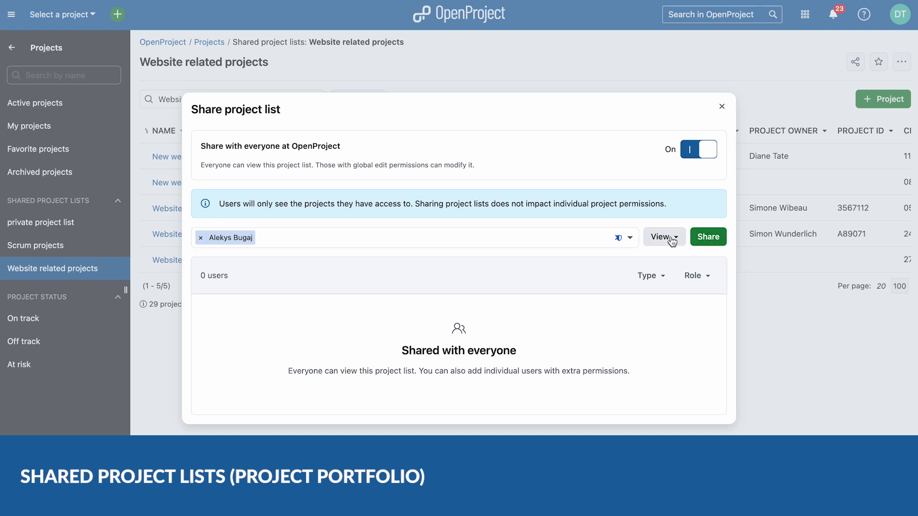
{"action": "left_click", "coordinate": [663, 237]}
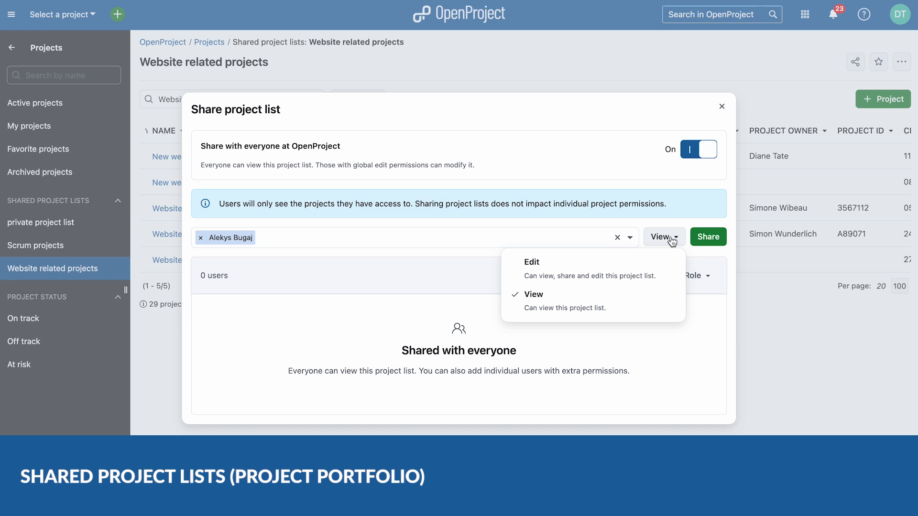
{"action": "left_click", "coordinate": [707, 237]}
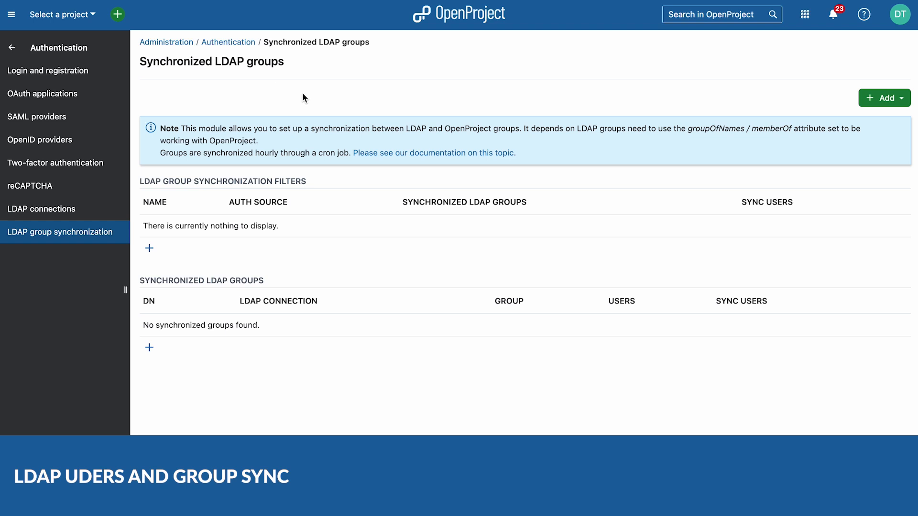
- Start an LDAP group synchronization filter, then set attachment Scan mode to ClamAV (Socket)
{"action": "left_click", "coordinate": [884, 97]}
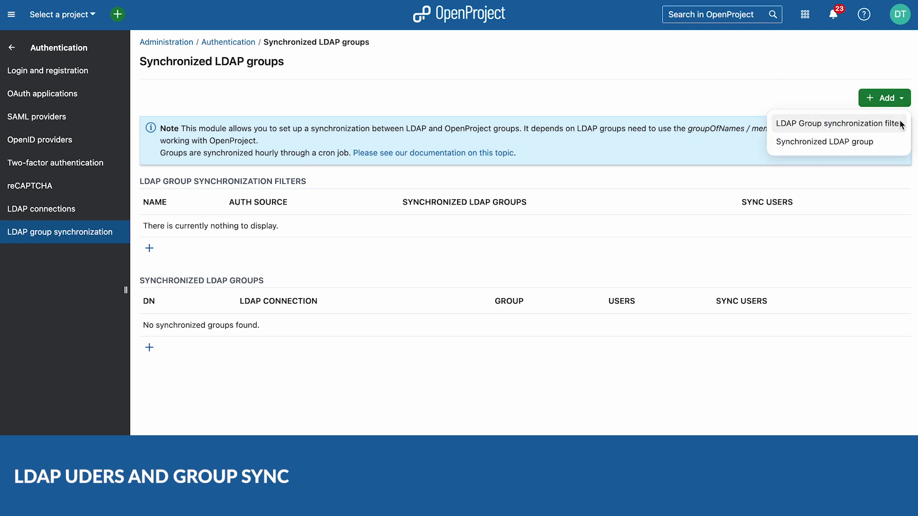
{"action": "left_click", "coordinate": [39, 139]}
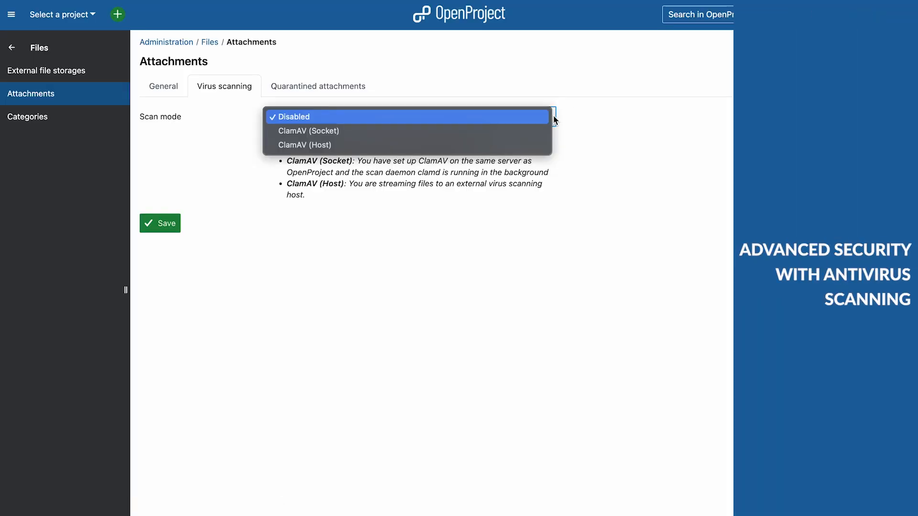
{"action": "left_click", "coordinate": [307, 131]}
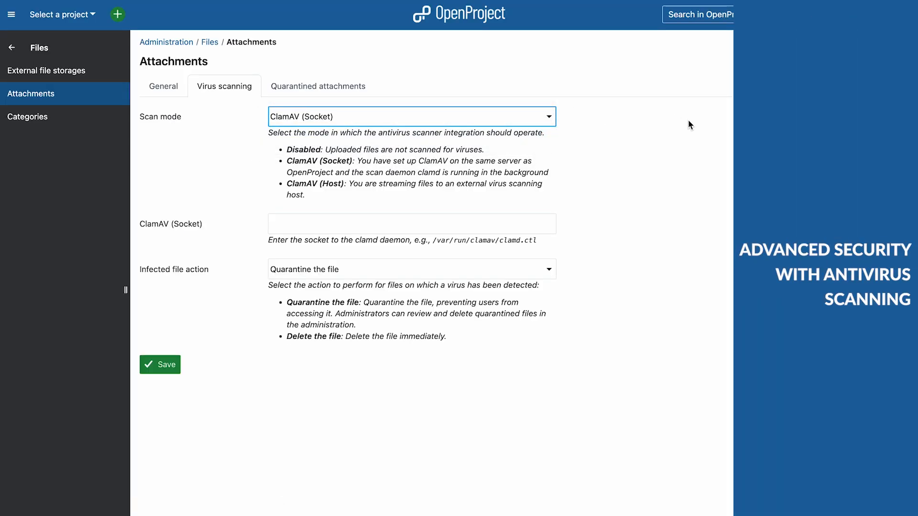